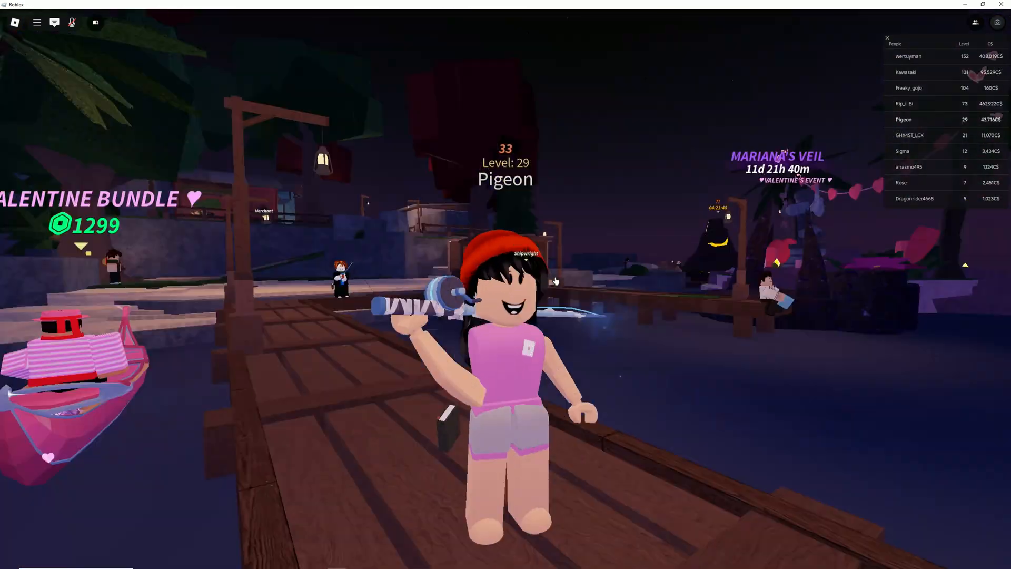
Step: Leave the Roblox game window for the Fisch Valentines page in Chrome
{"action": "left_click", "coordinate": [53, 22]}
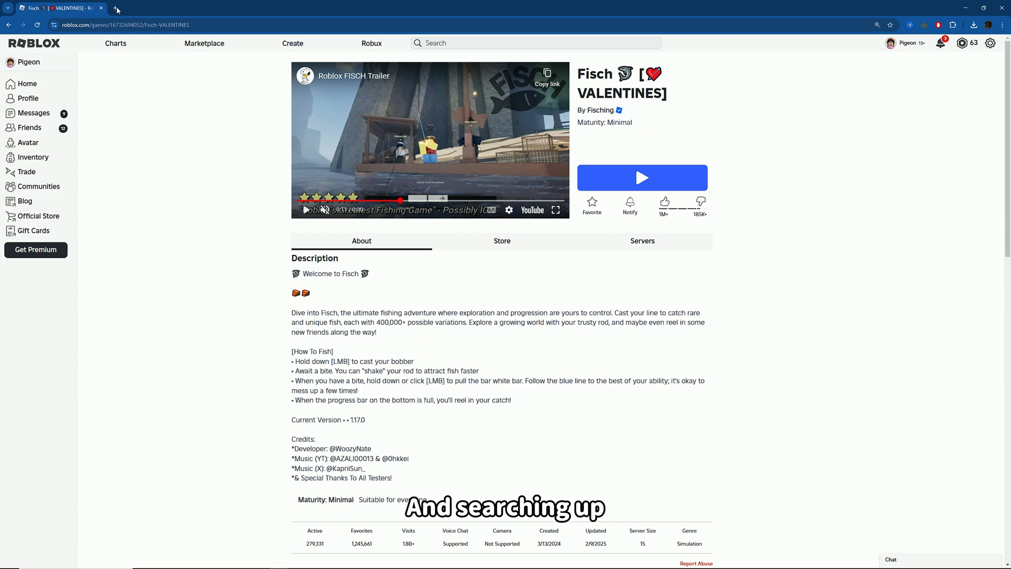
Step: Visit autohotkey.com from a new tab and download the deprecated v1.1 installer
{"action": "left_click", "coordinate": [208, 8]}
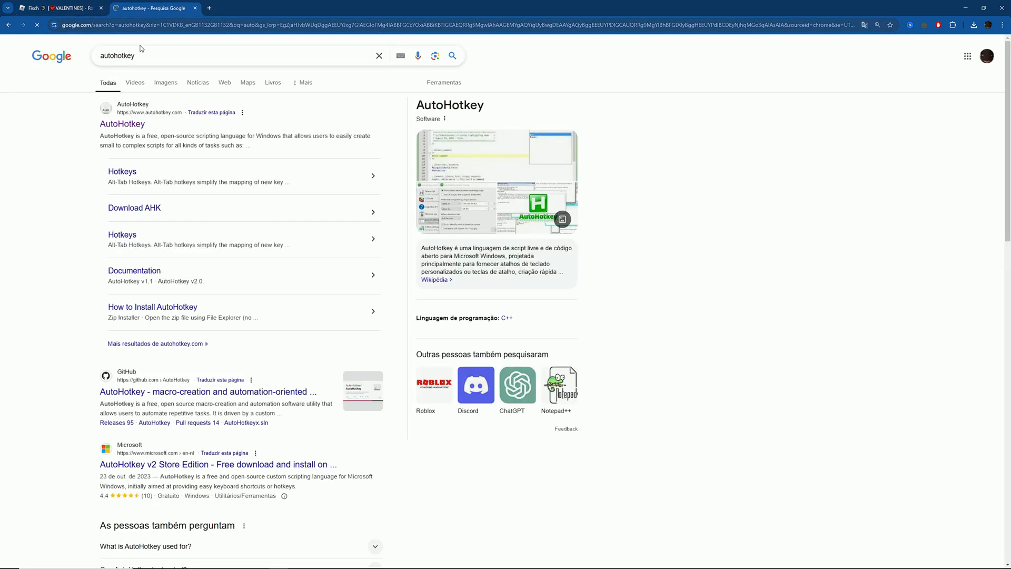
{"action": "left_click", "coordinate": [123, 123]}
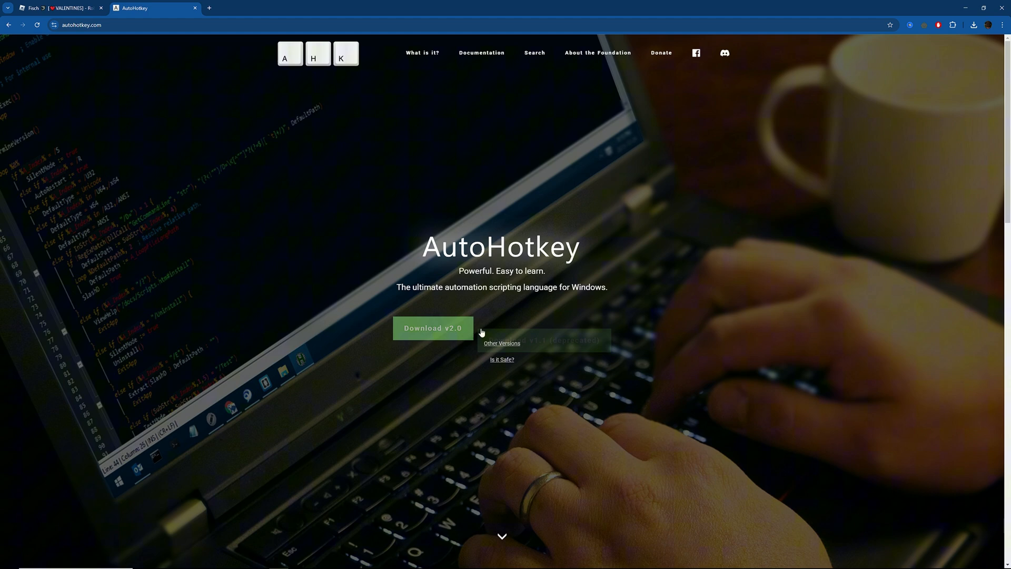
{"action": "left_click", "coordinate": [543, 319]}
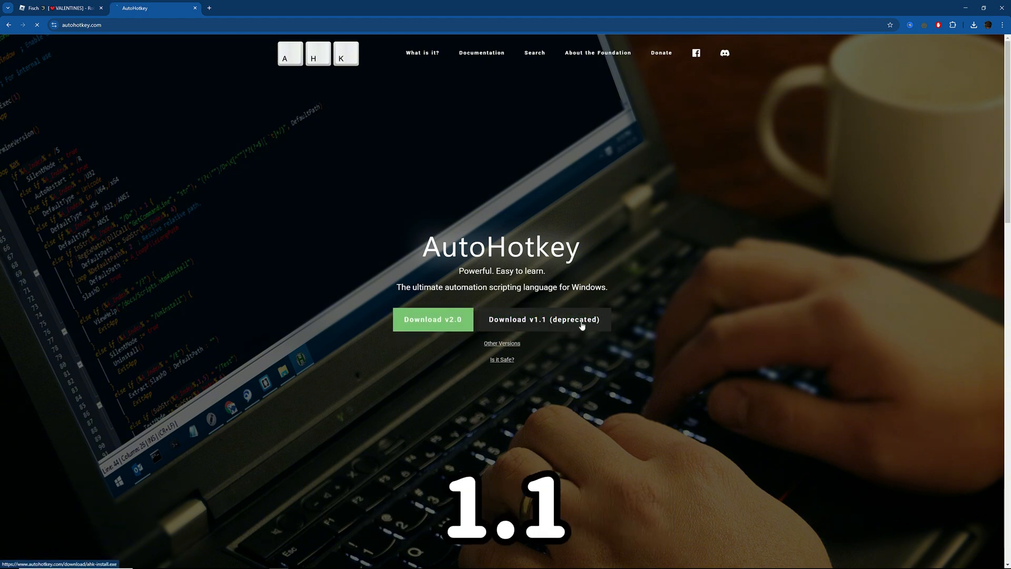
{"action": "left_click", "coordinate": [543, 319]}
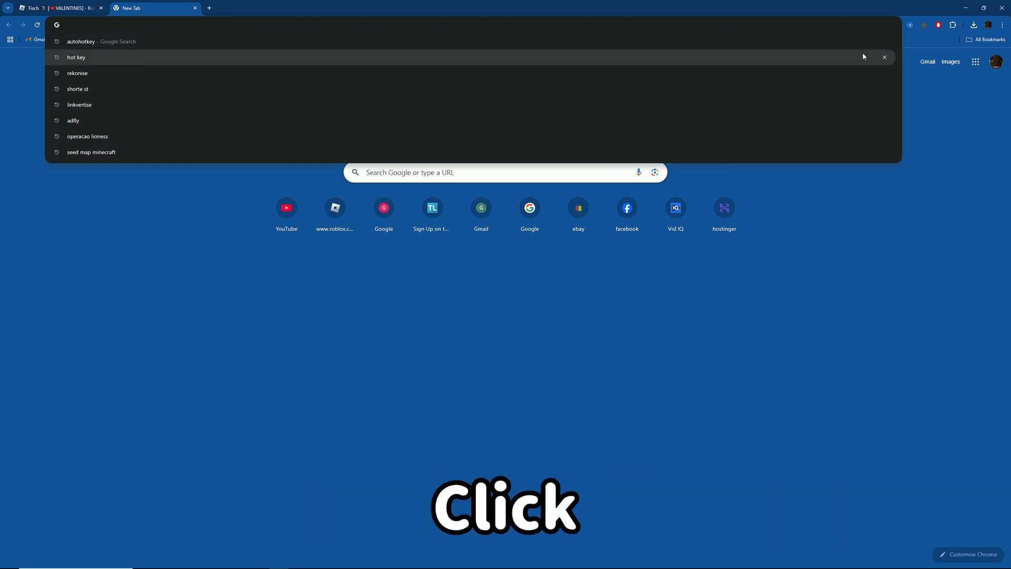
Step: Go to rekonise.com/unlock-fisch-macro-vp8dx and confirm the YouTube channel subscription to unlock the macro
{"action": "type", "text": "https://rekonise.com/unlock-fisch-macro-vp8dx"}
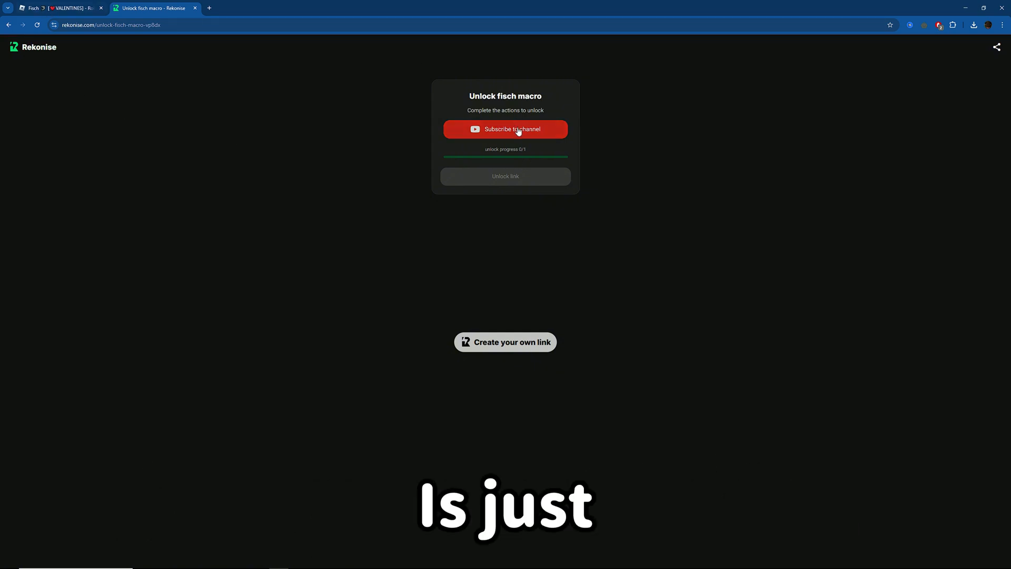
{"action": "left_click", "coordinate": [506, 128]}
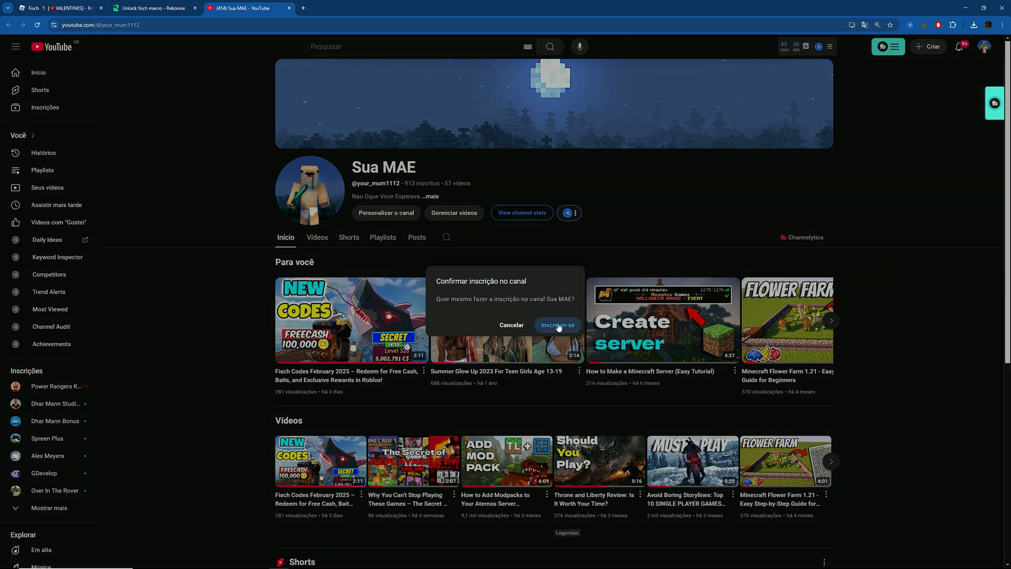
{"action": "left_click", "coordinate": [155, 8]}
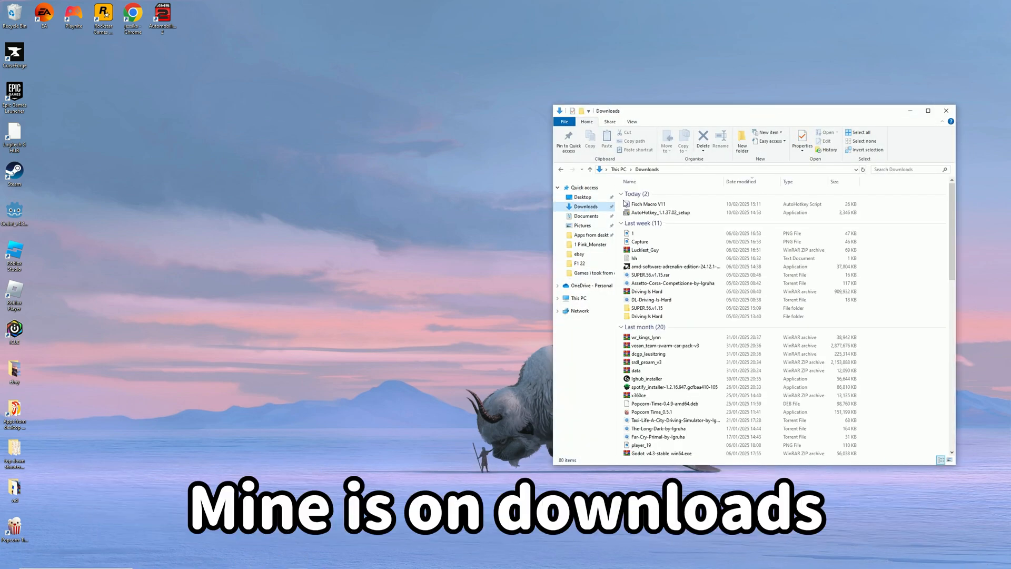
Step: Edit the Fisch Macro V11 script in Notepad and scroll down to the NavigationKey setting
{"action": "left_click", "coordinate": [664, 212]}
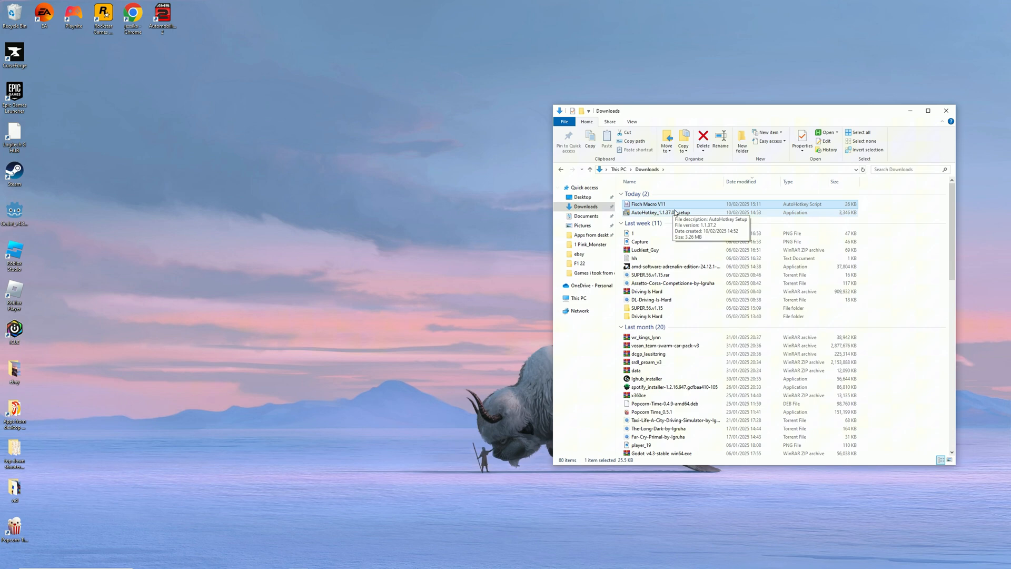
{"action": "right_click", "coordinate": [646, 203]}
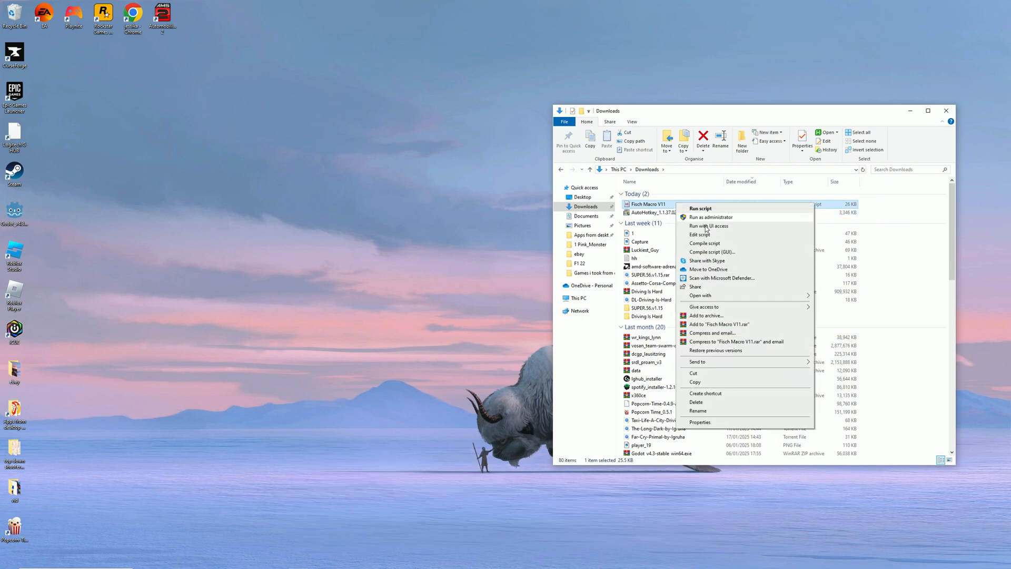
{"action": "left_click", "coordinate": [700, 234]}
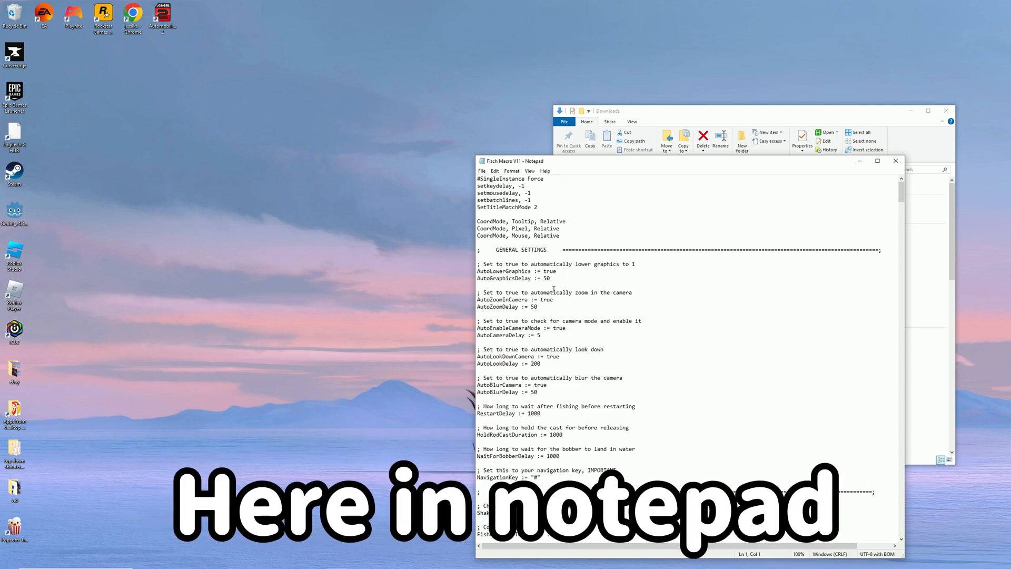
{"action": "scroll", "scroll_direction": "down", "scroll_amount": 3}
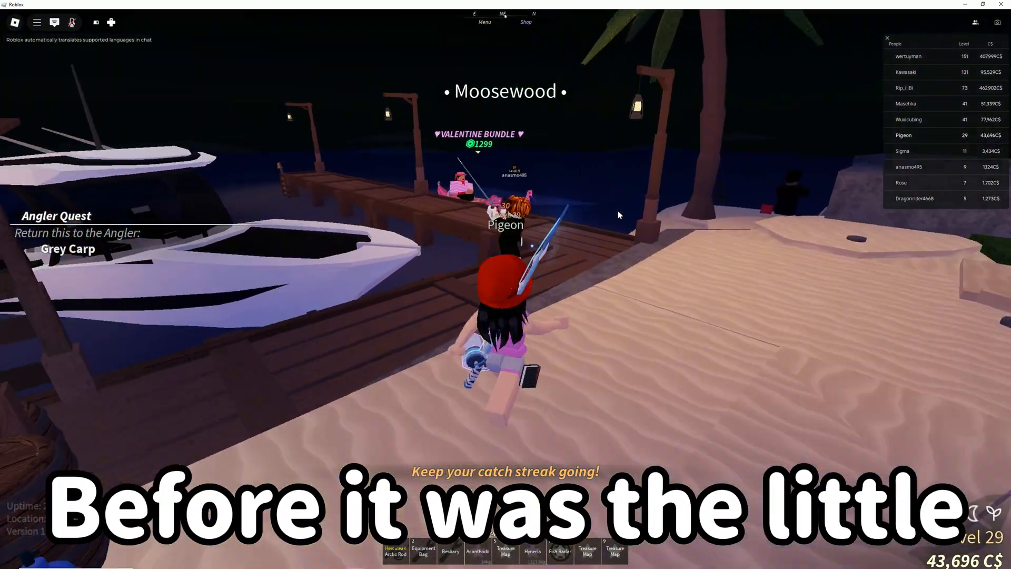
Step: Review the in-game Settings: frame rate, language, camera sensitivity and audio device
{"action": "left_click", "coordinate": [37, 22]}
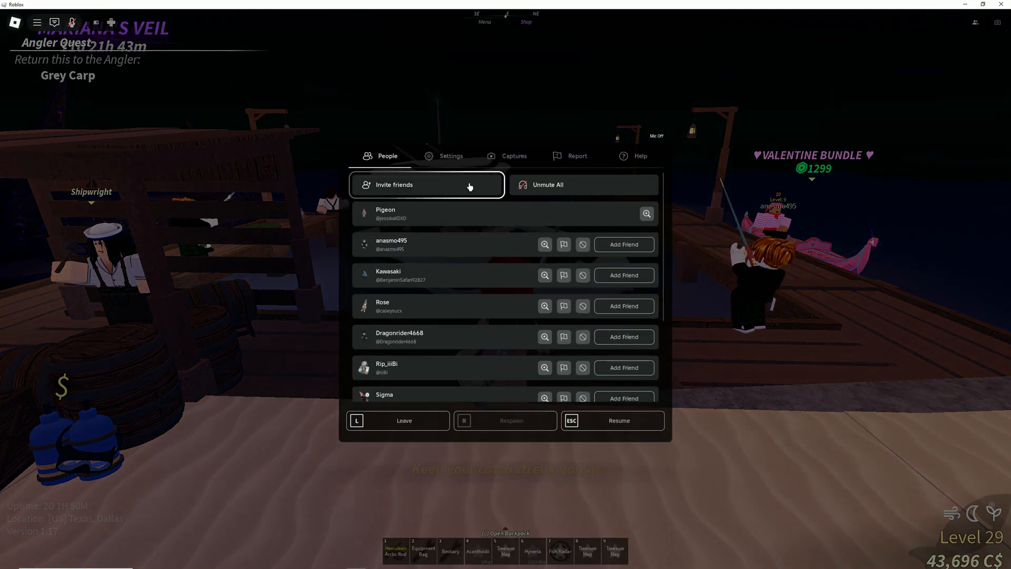
{"action": "left_click", "coordinate": [450, 155]}
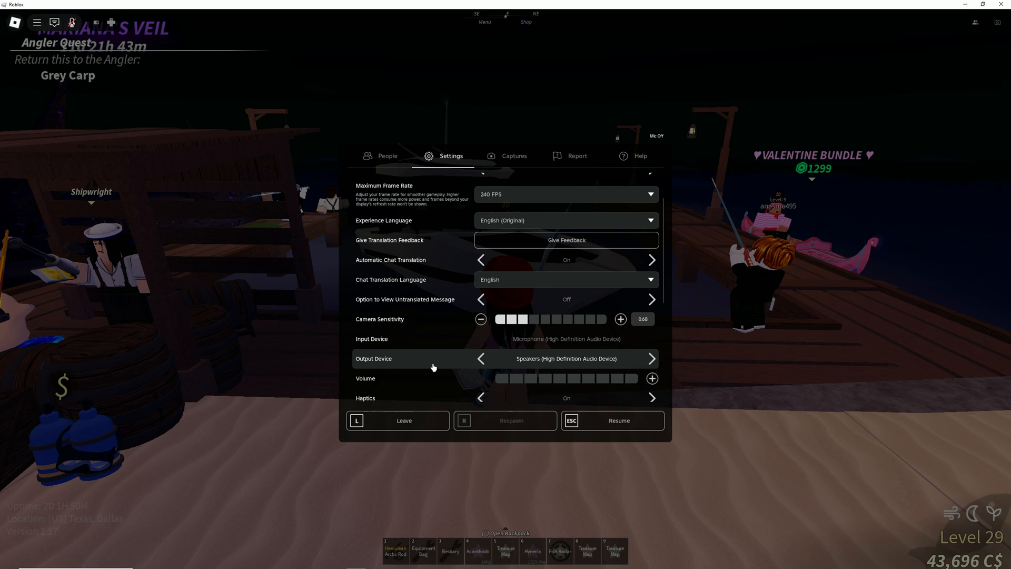
{"action": "scroll", "scroll_direction": "down", "scroll_amount": 3}
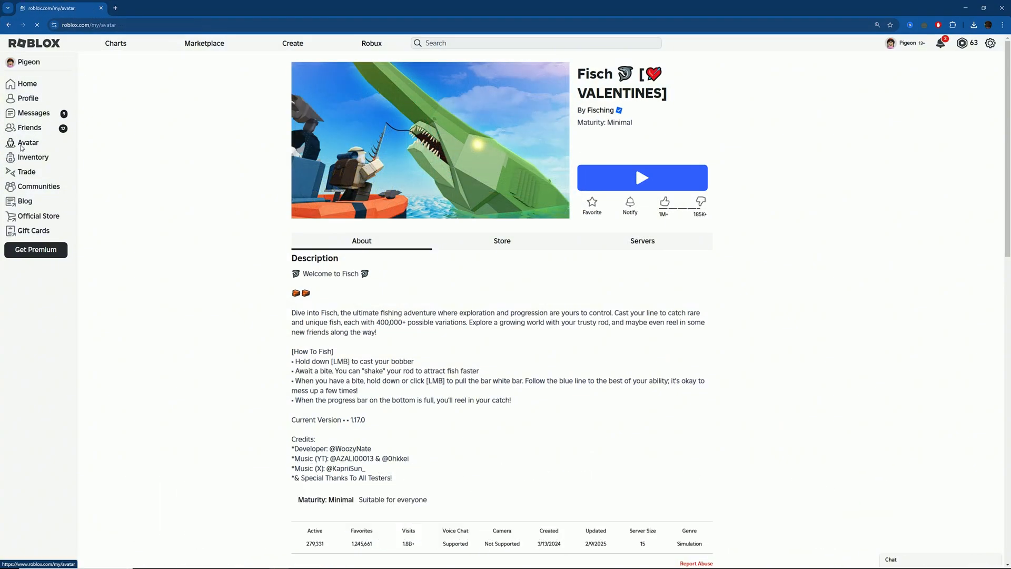
Step: Go to the Avatar page from the Roblox site's left sidebar
{"action": "left_click", "coordinate": [29, 142]}
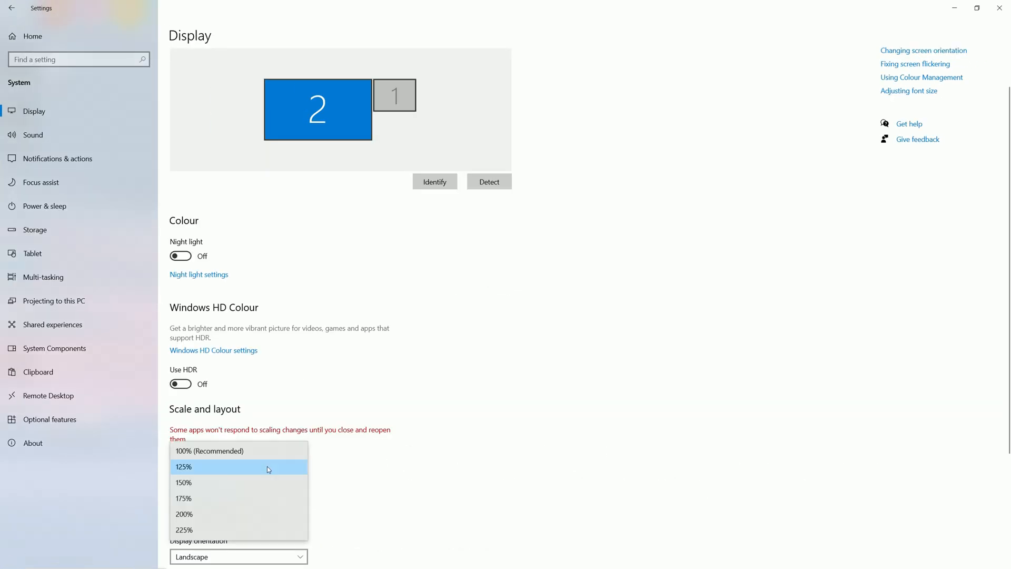
Step: Choose a new display scale percentage under Scale and layout
{"action": "left_click", "coordinate": [219, 451]}
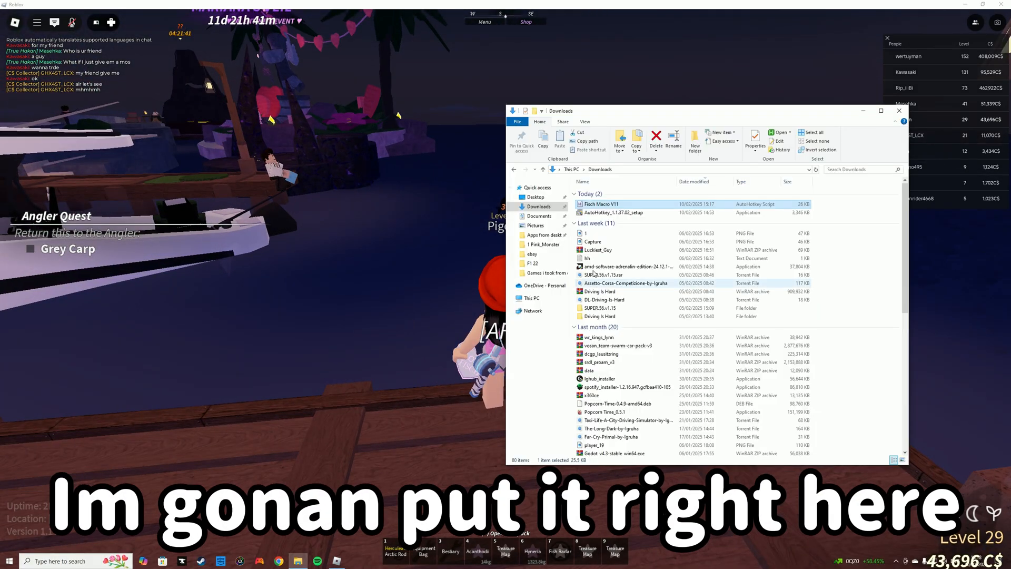
Step: Run the Fisch Macro V11 script from Downloads while the game is running
{"action": "right_click", "coordinate": [600, 204]}
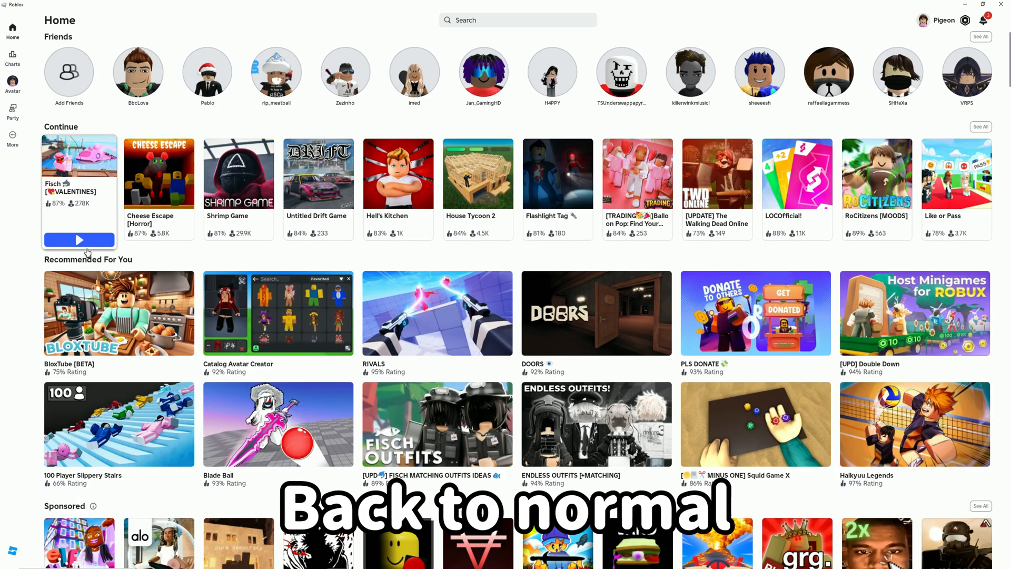
Step: Rejoin Fisch at Moosewood and bring up the in-game menu with the player list
{"action": "left_click", "coordinate": [79, 239]}
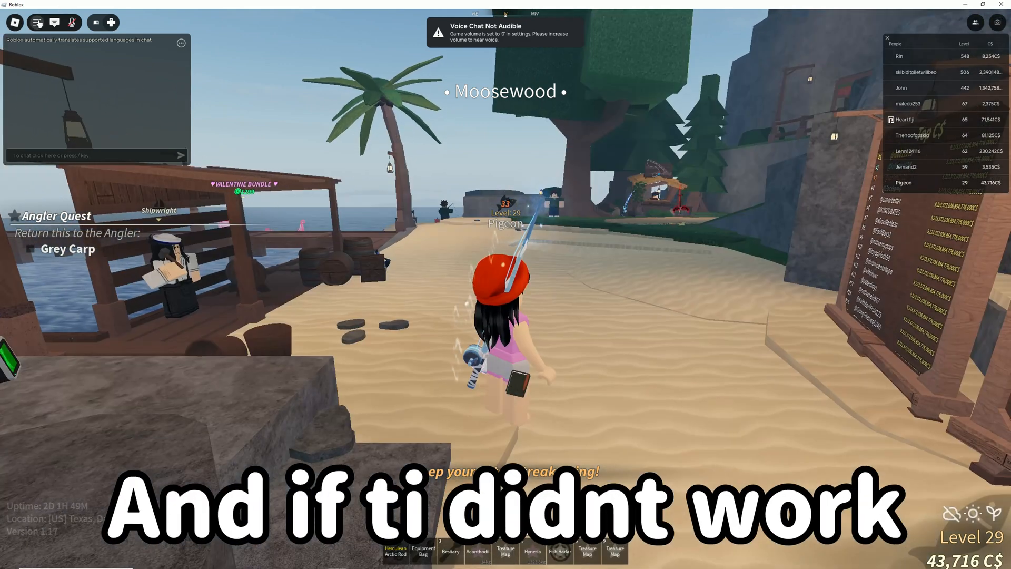
{"action": "key", "text": "Escape"}
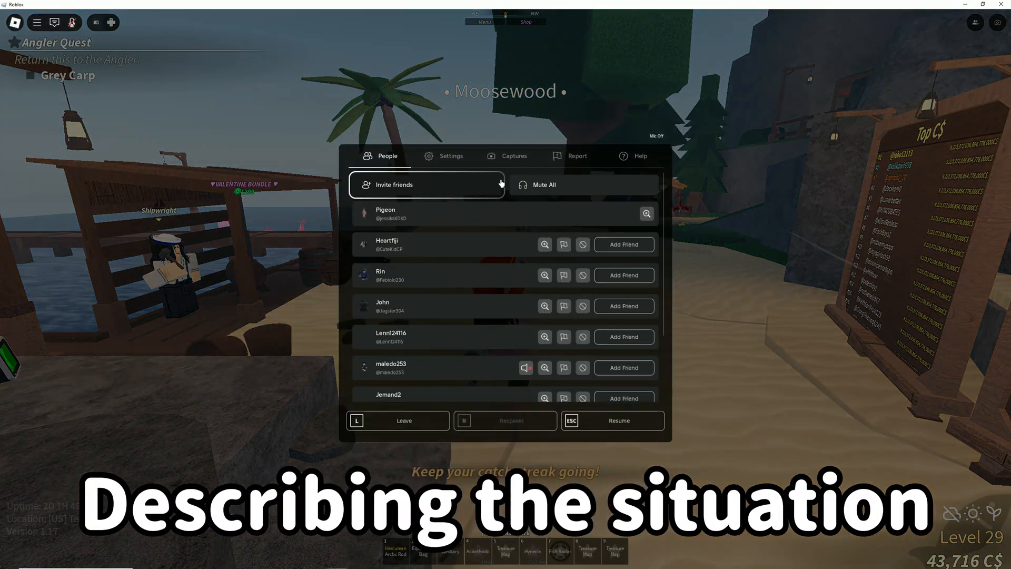